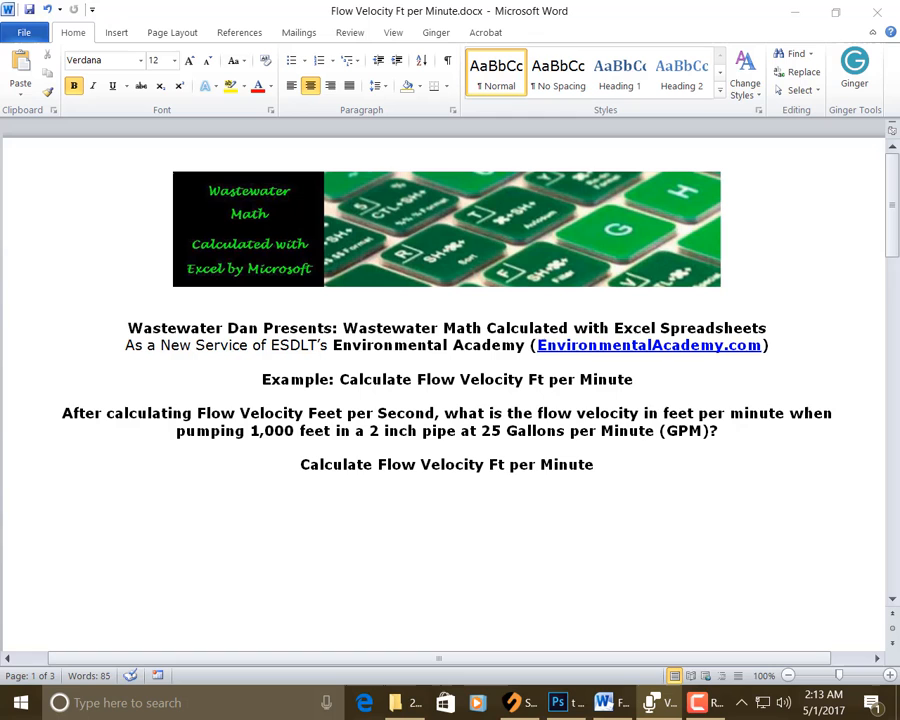
Scroll down to page 2 to the Excel screenshot with the ft/min result 153.248408 in A1.
scroll("down", 3)
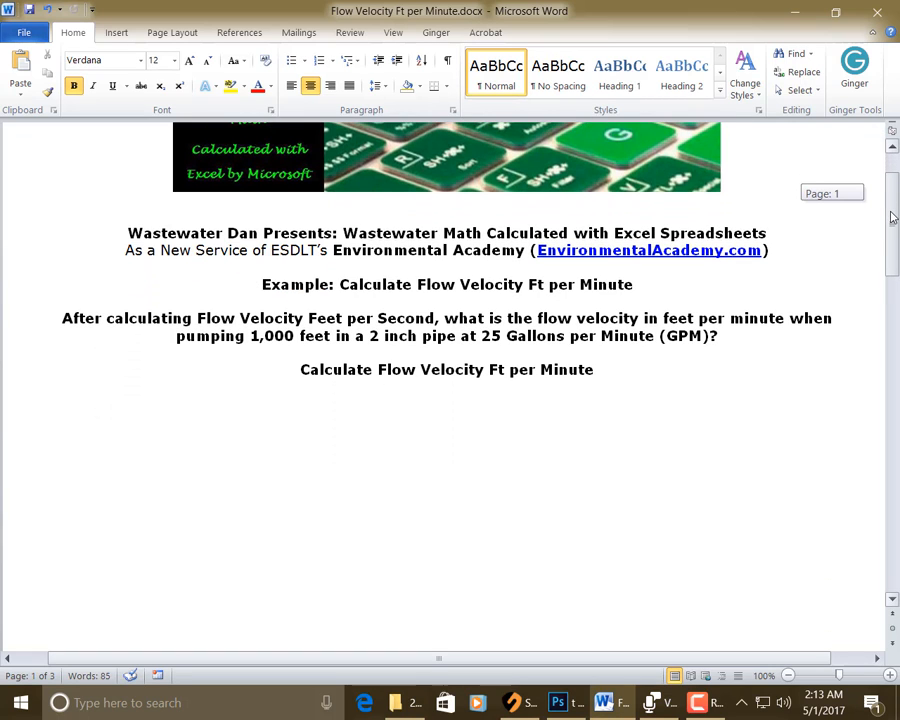
scroll("down", 3)
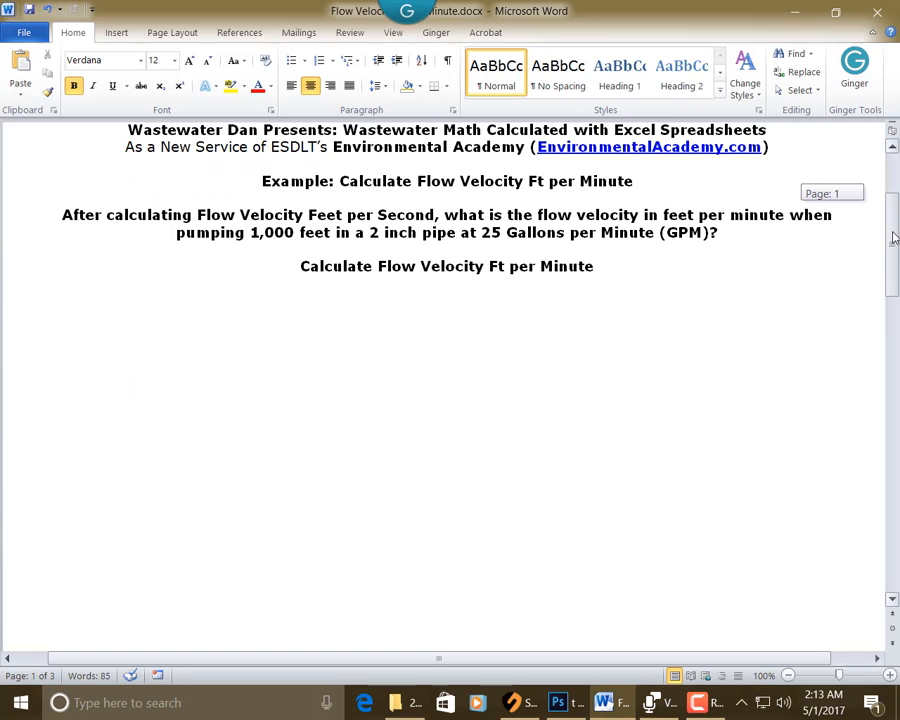
scroll("down", 3)
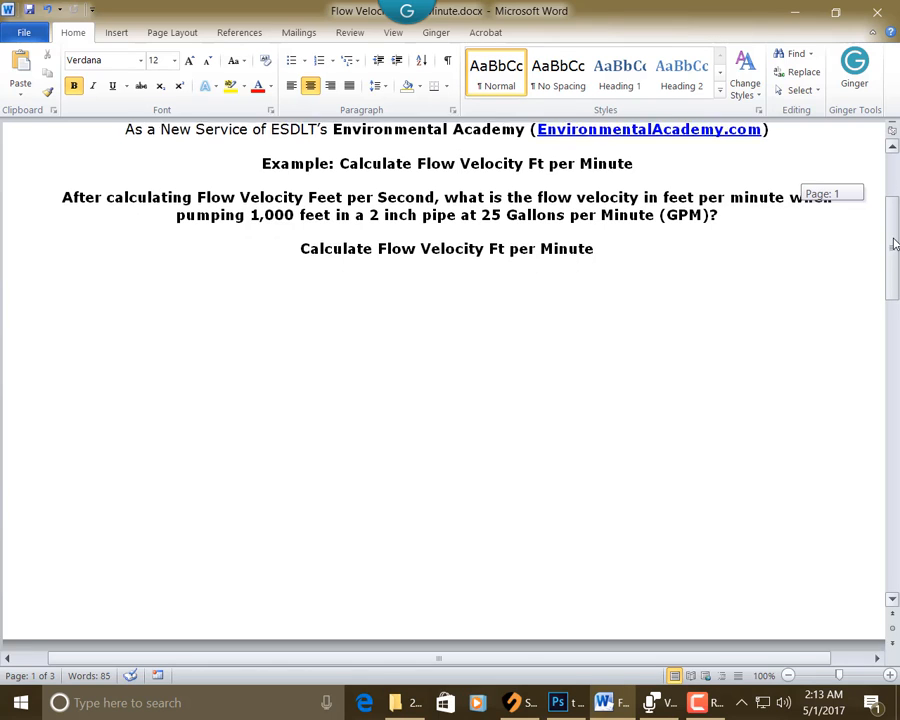
scroll("down", 3)
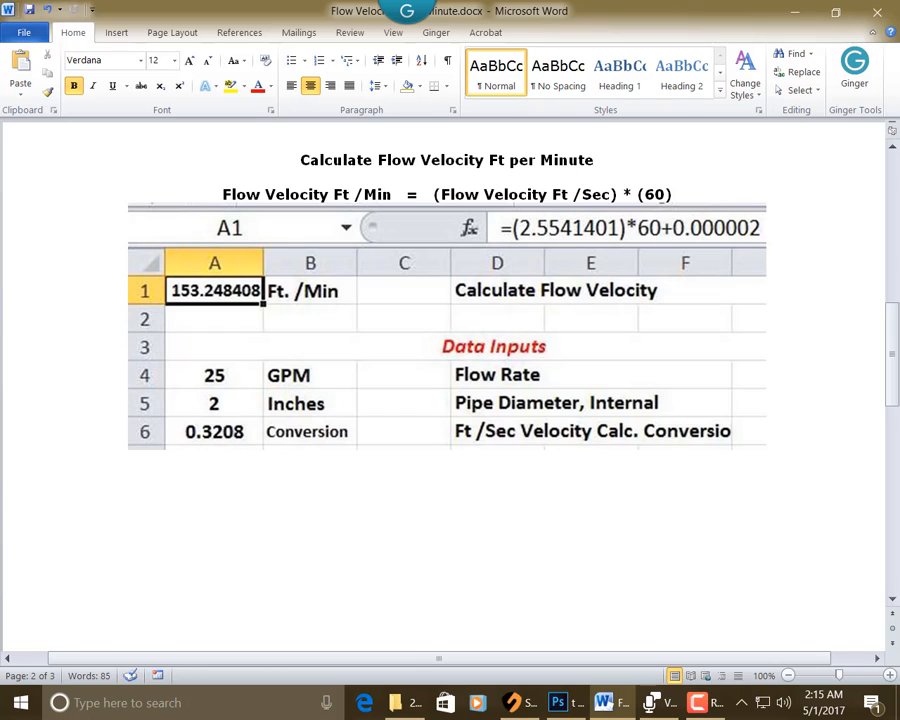
mouse_move(892, 332)
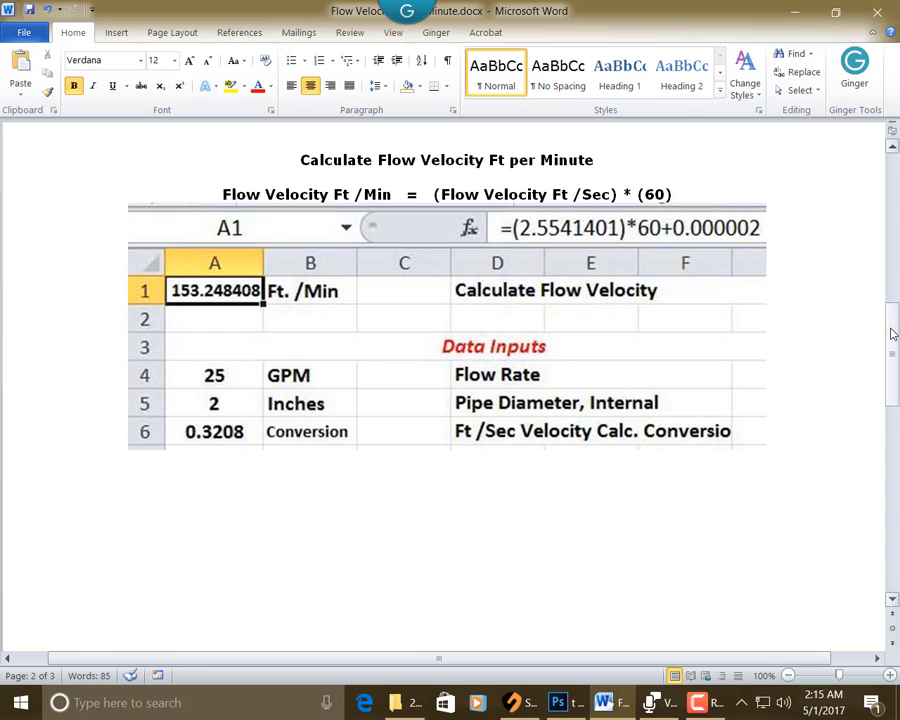
Scroll on to the Excel screenshot computing flow velocity 2.5541401 ft/sec in A1.
scroll("down", 3)
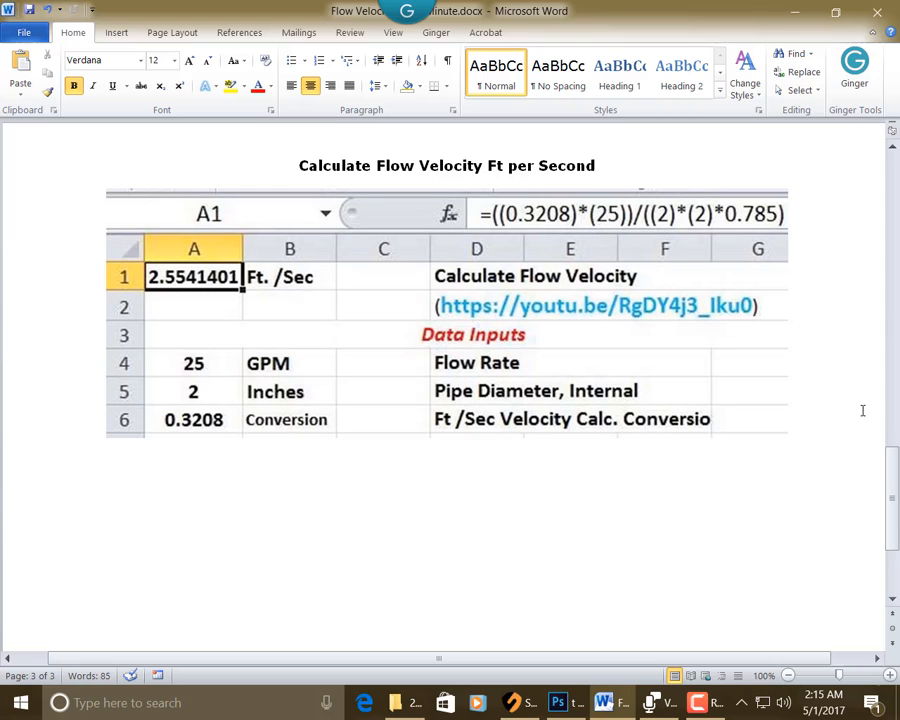
scroll("down", 3)
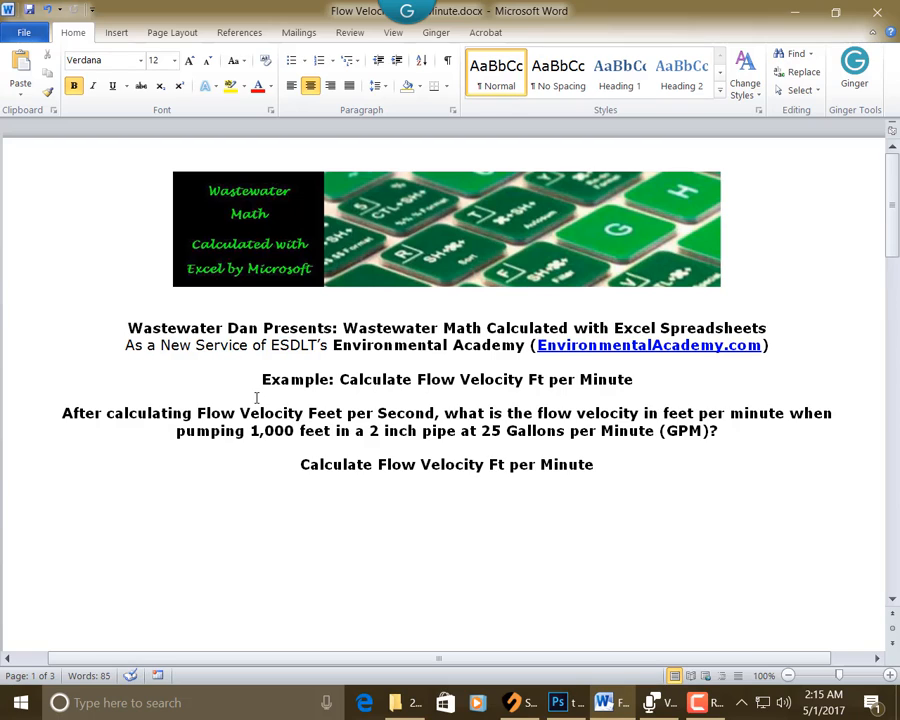
left_click(140, 328)
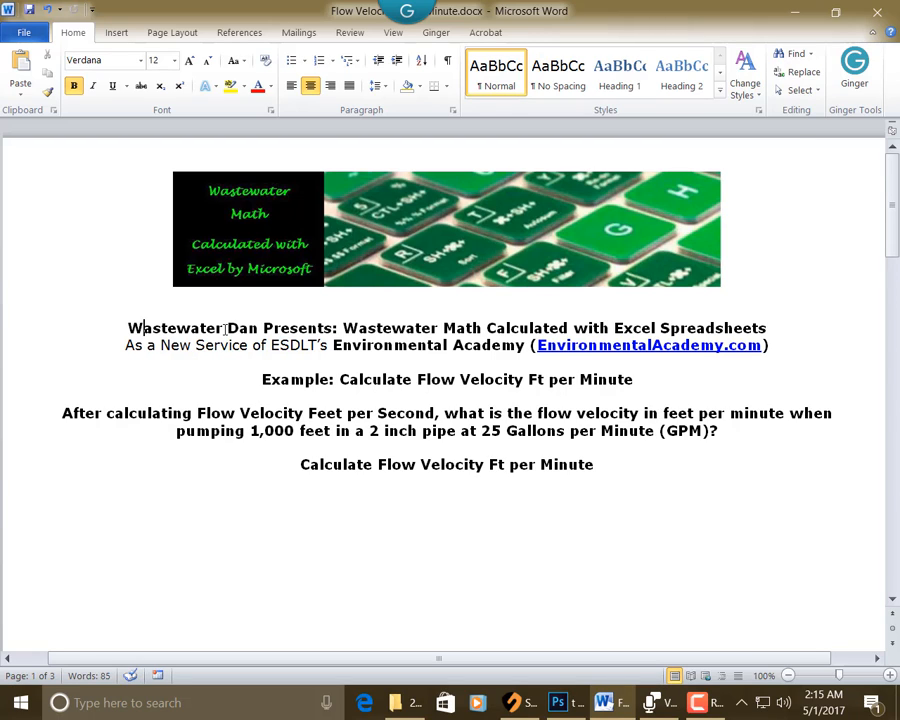